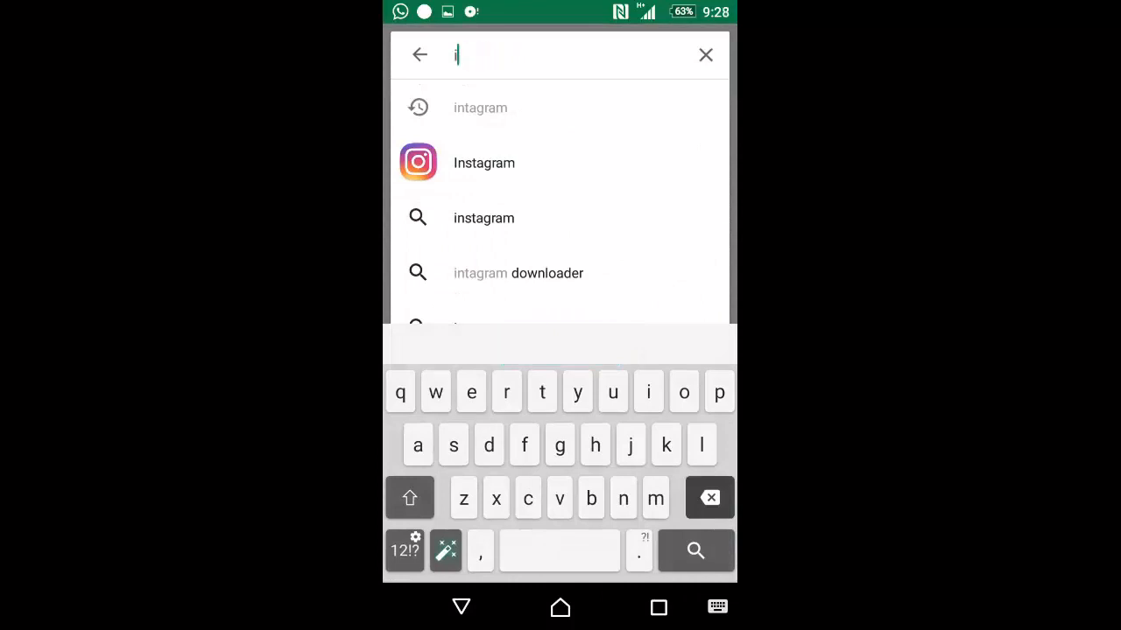
Step: Look up the Instagram listing in Play Store search, then return to the phone's home screen
click(420, 54)
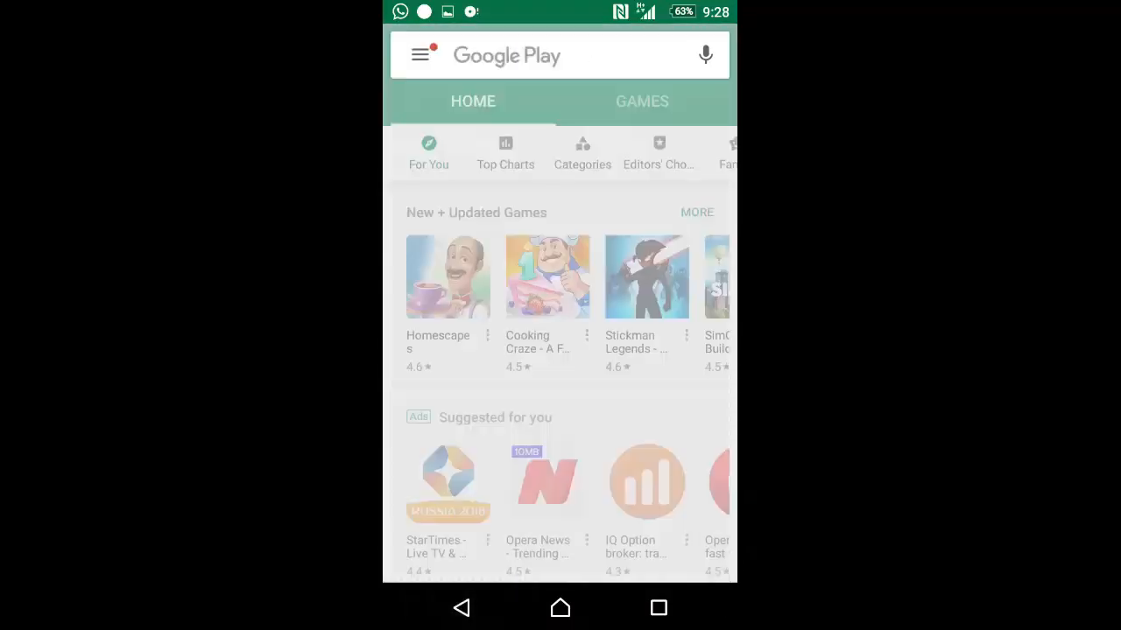
click(543, 54)
text(in)
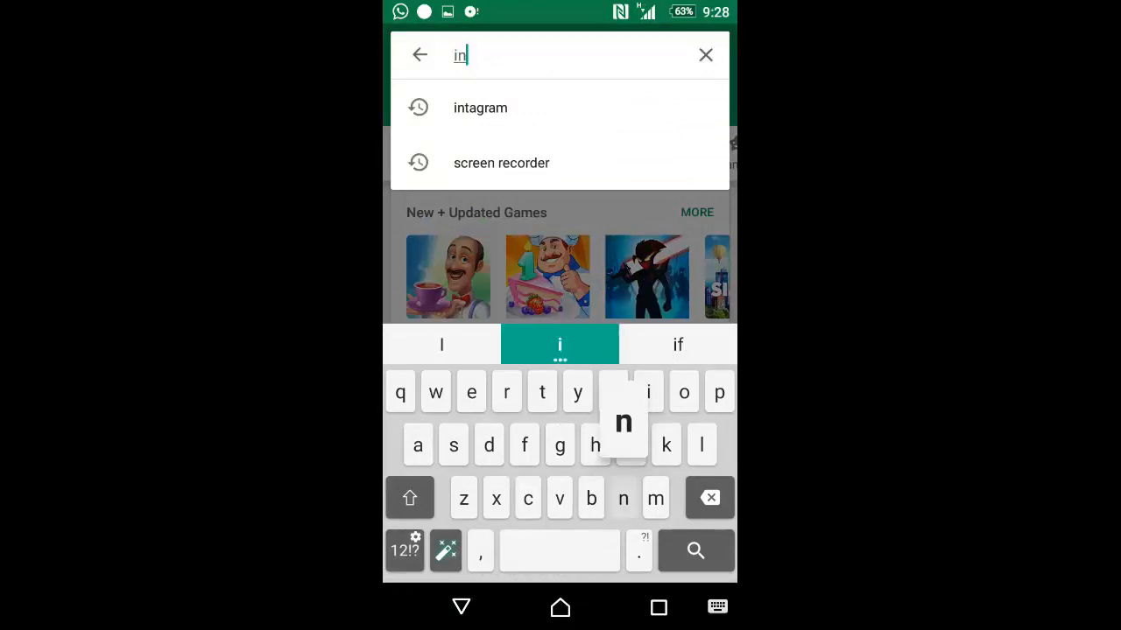
text(tagram)
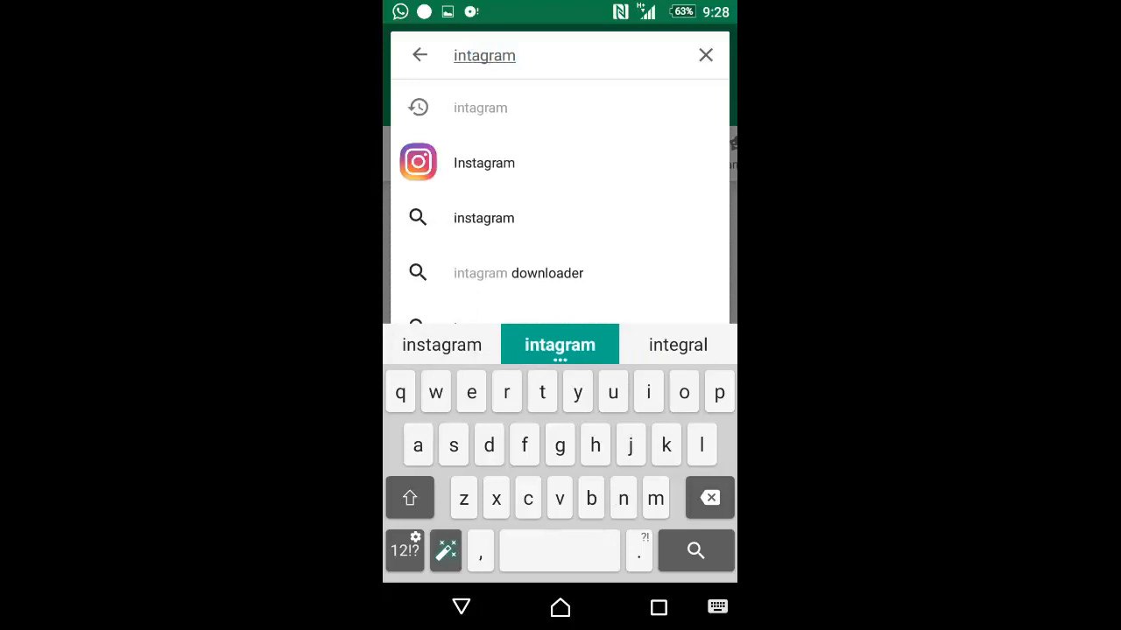
click(694, 550)
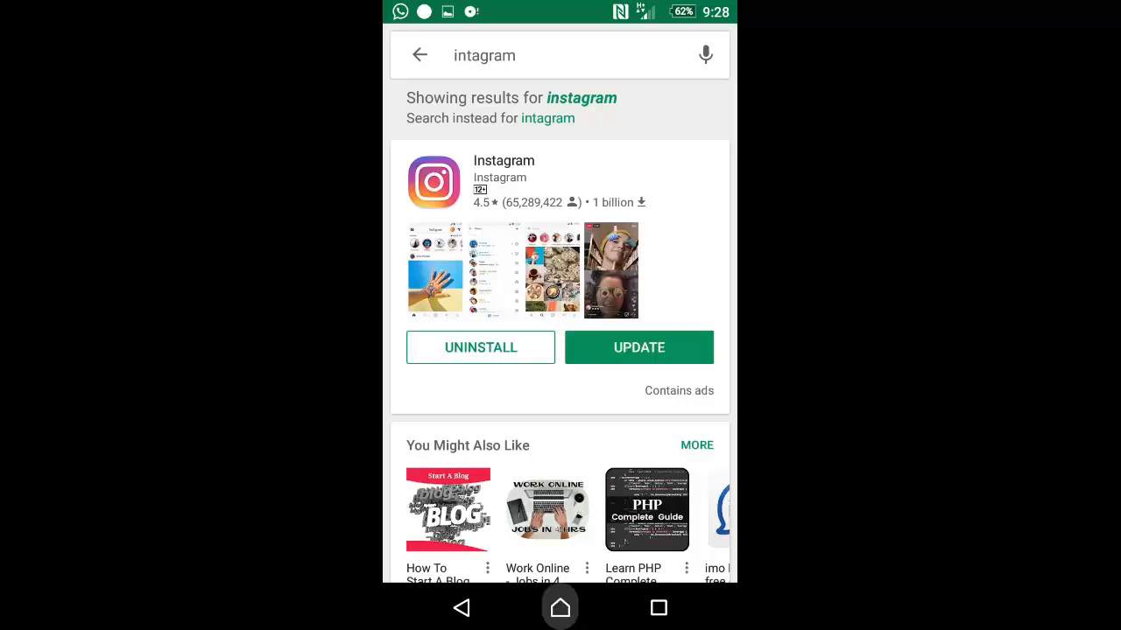
click(560, 607)
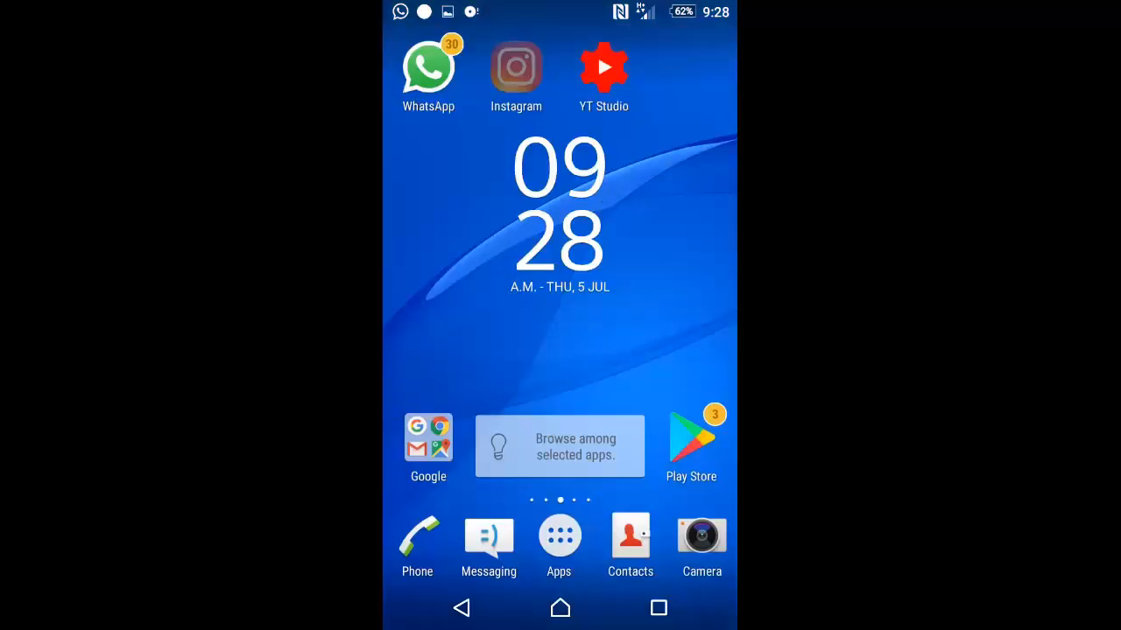
Step: Launch Instagram, browse the home feed briefly and head to the Direct inbox
click(514, 66)
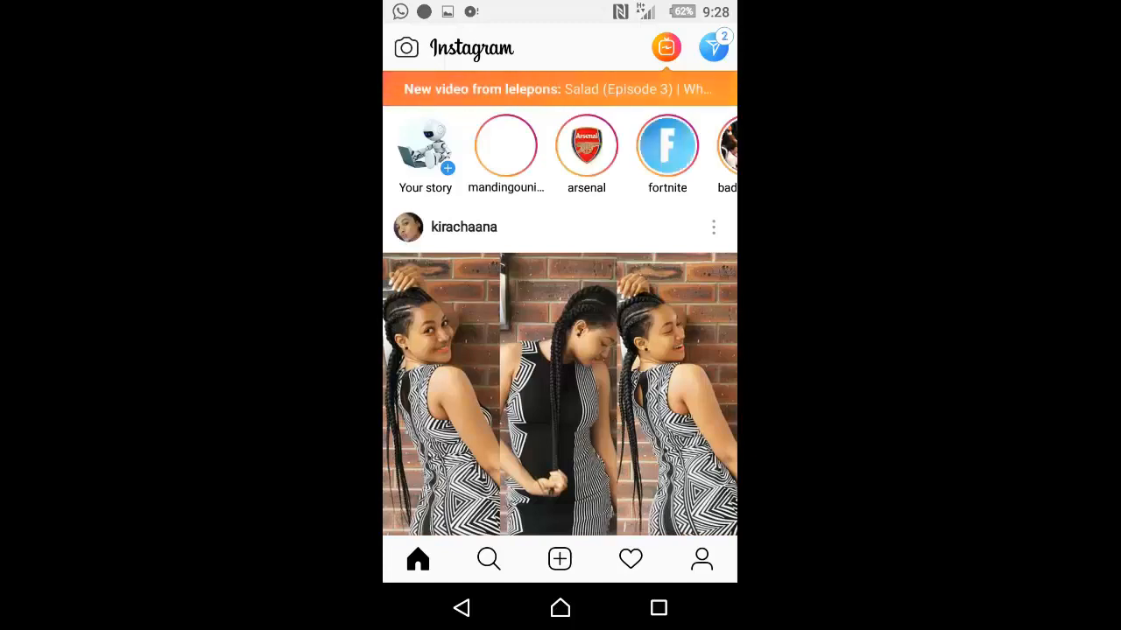
scroll(down, 3)
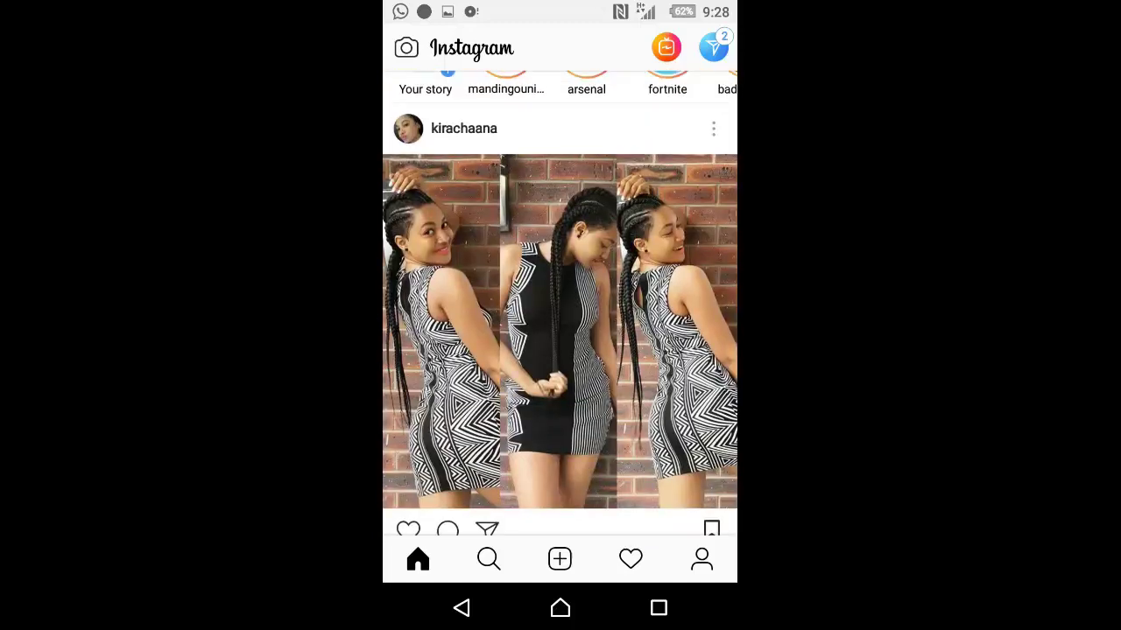
scroll(down, 3)
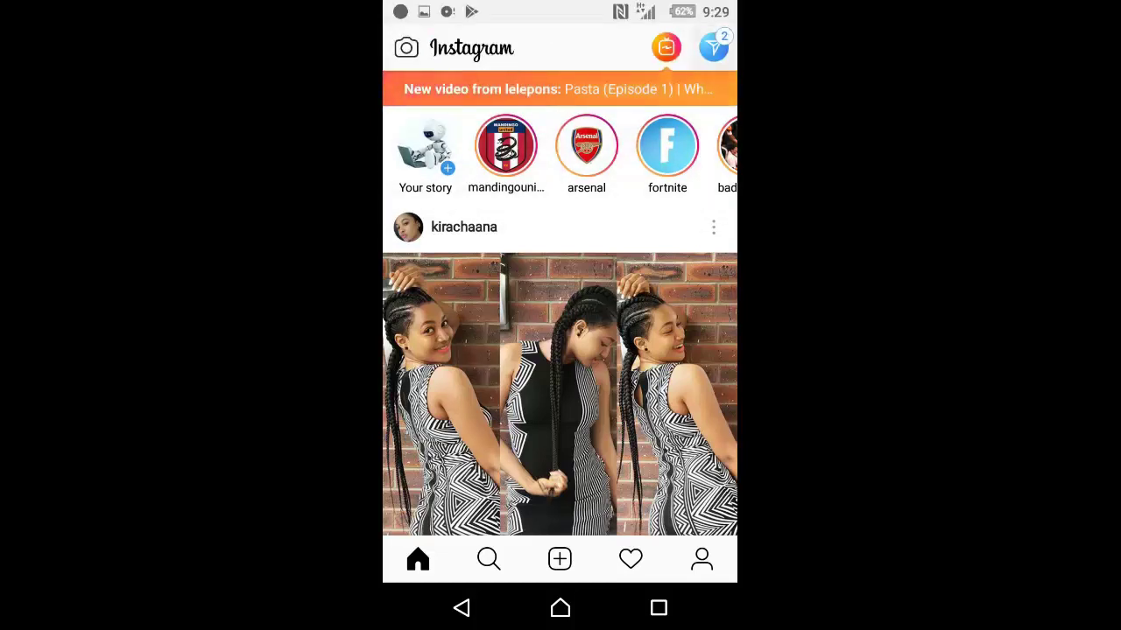
click(712, 47)
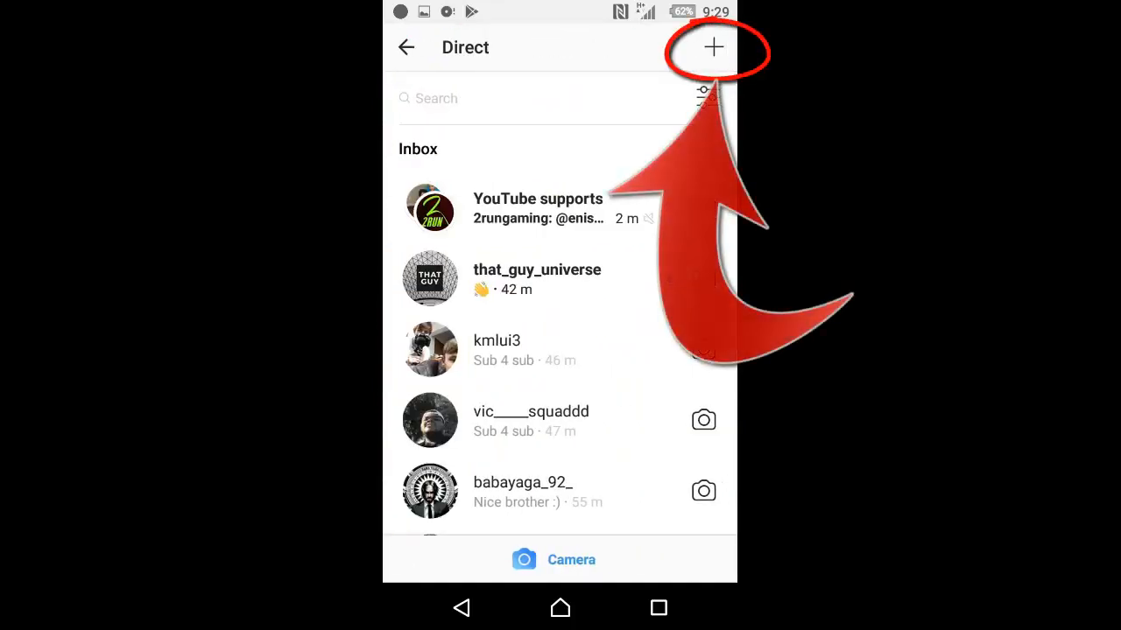
Step: Reopen the Direct inbox from the feed and start a New message
click(406, 47)
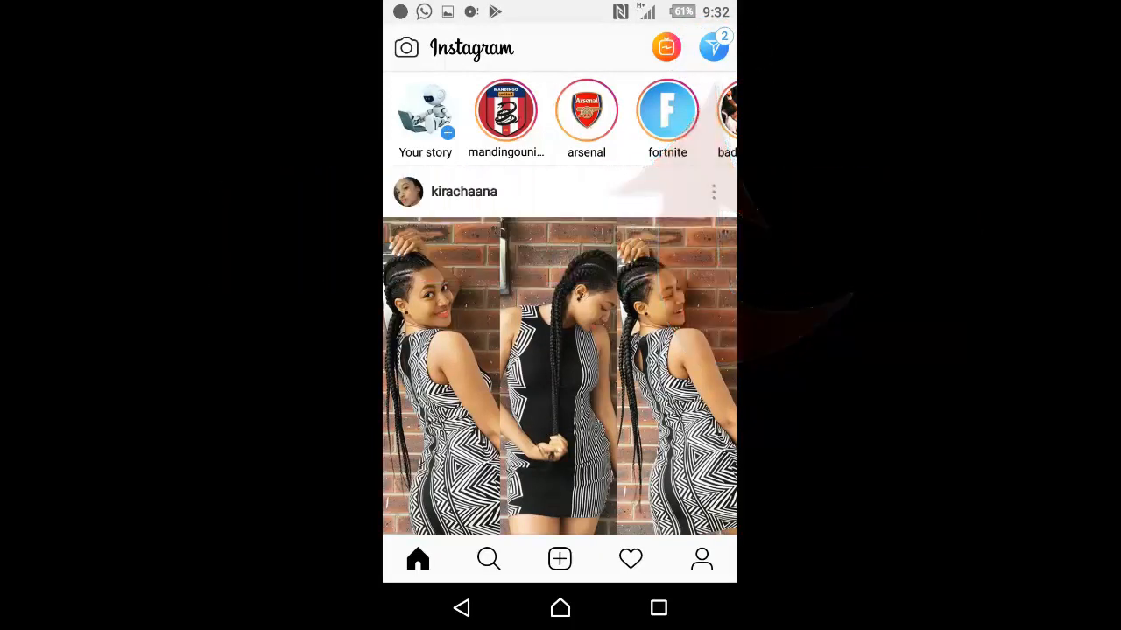
click(712, 47)
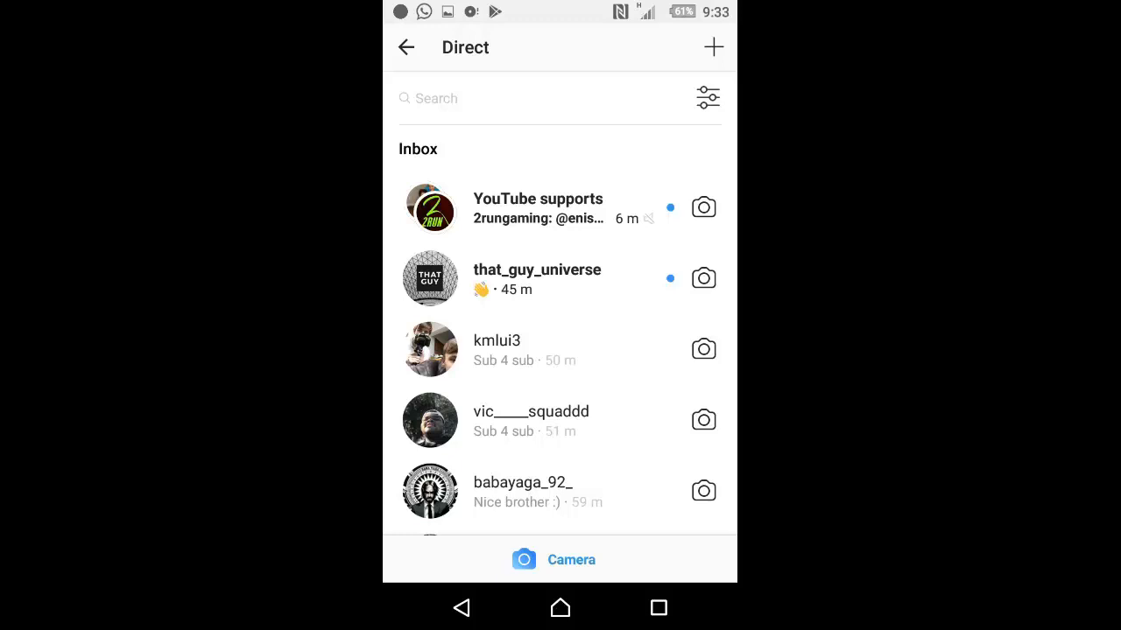
click(713, 46)
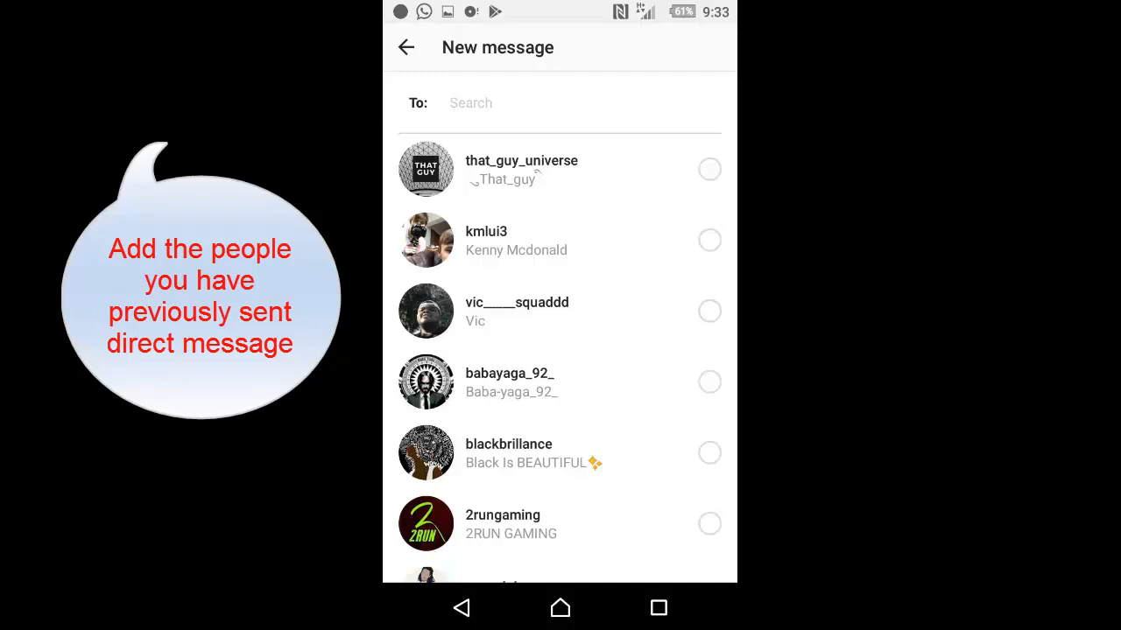
scroll(down, 3)
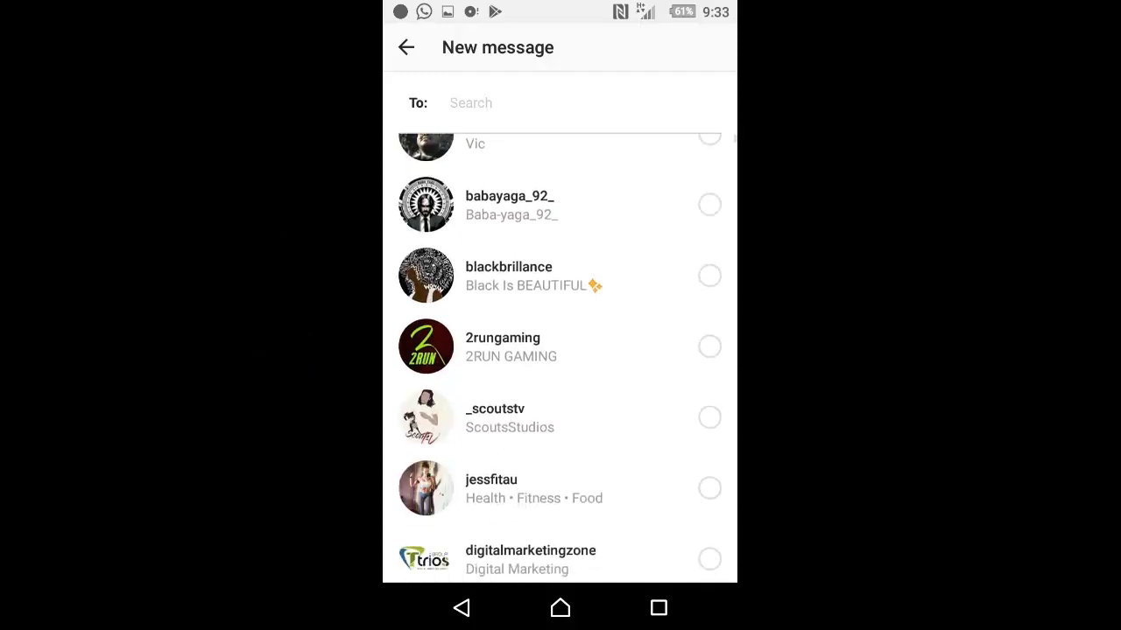
scroll(up, 3)
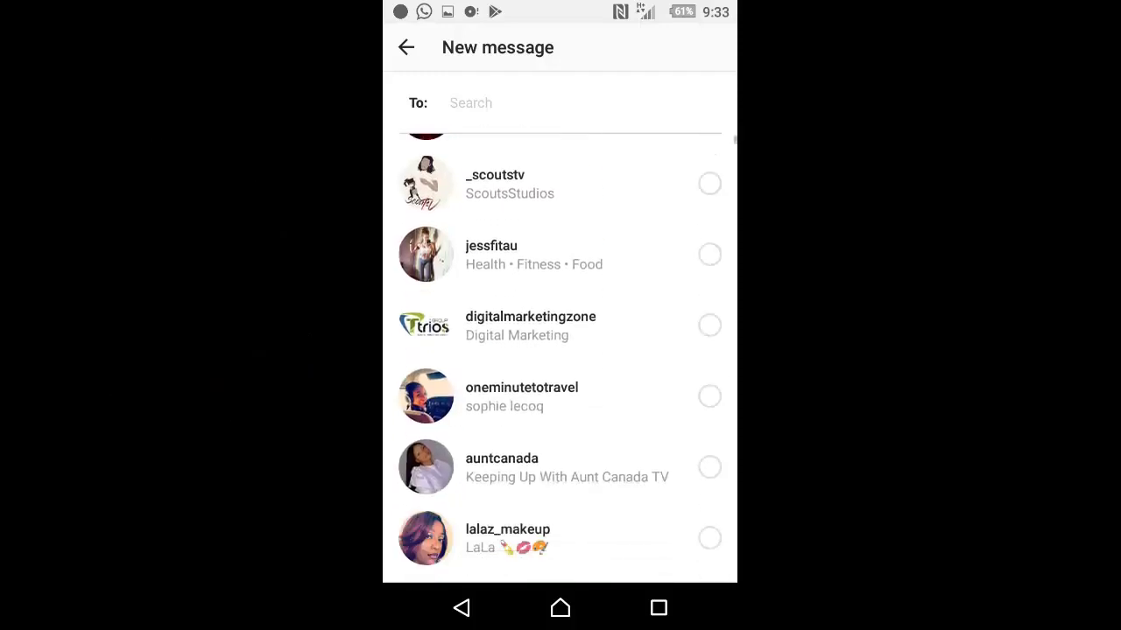
click(709, 396)
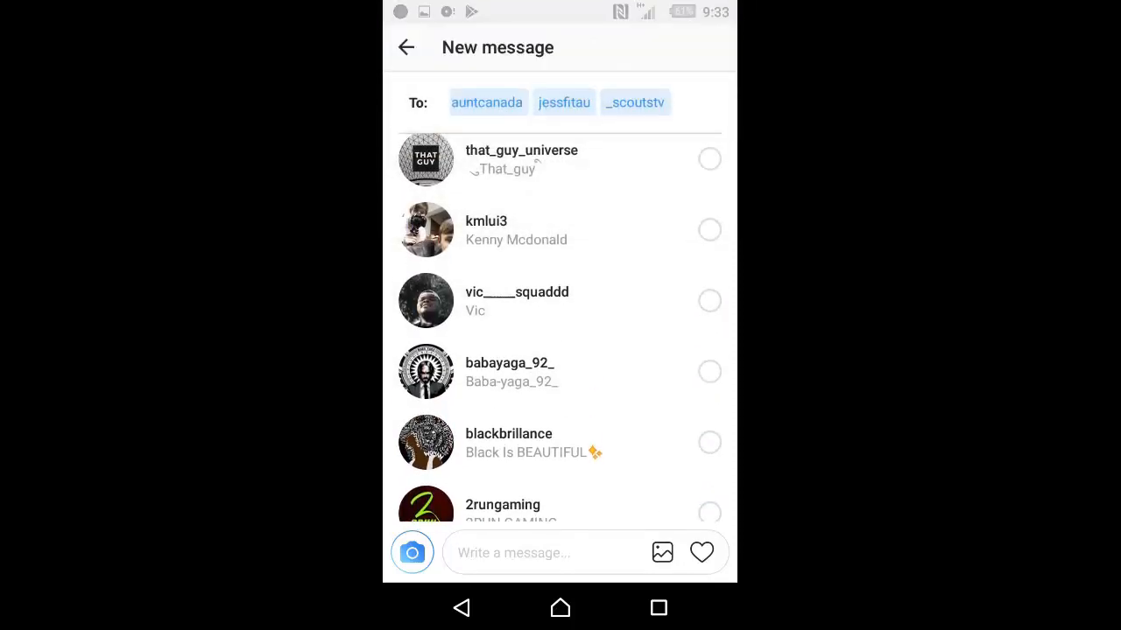
scroll(up, 3)
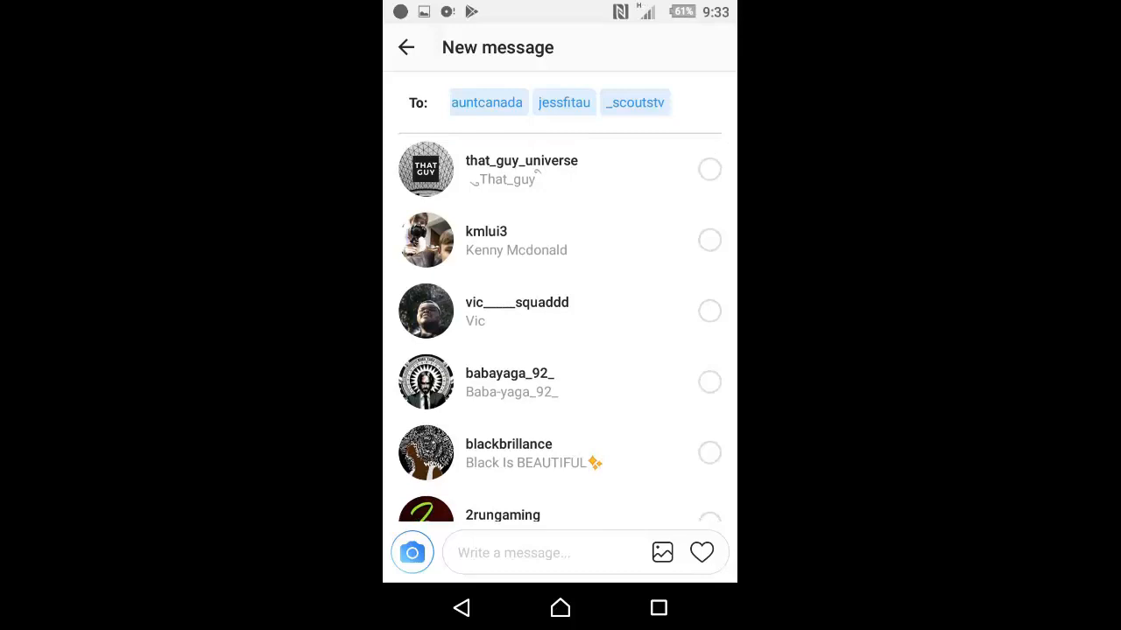
Step: Write and send 'Hello guy', starting the group conversation with the chosen people
click(525, 553)
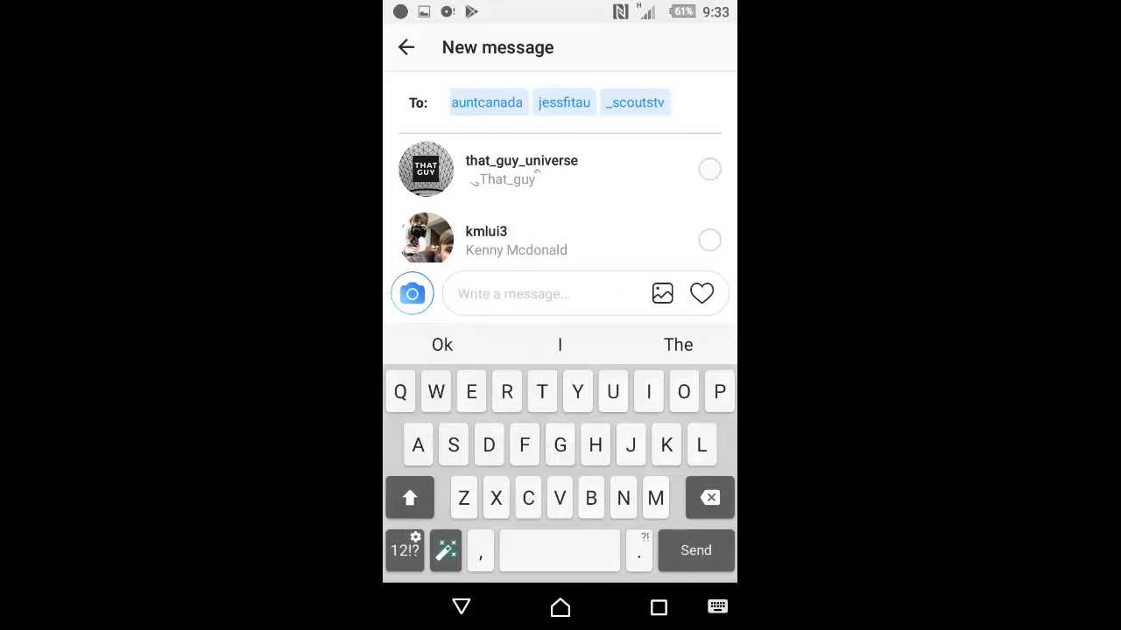
text(Hwllo)
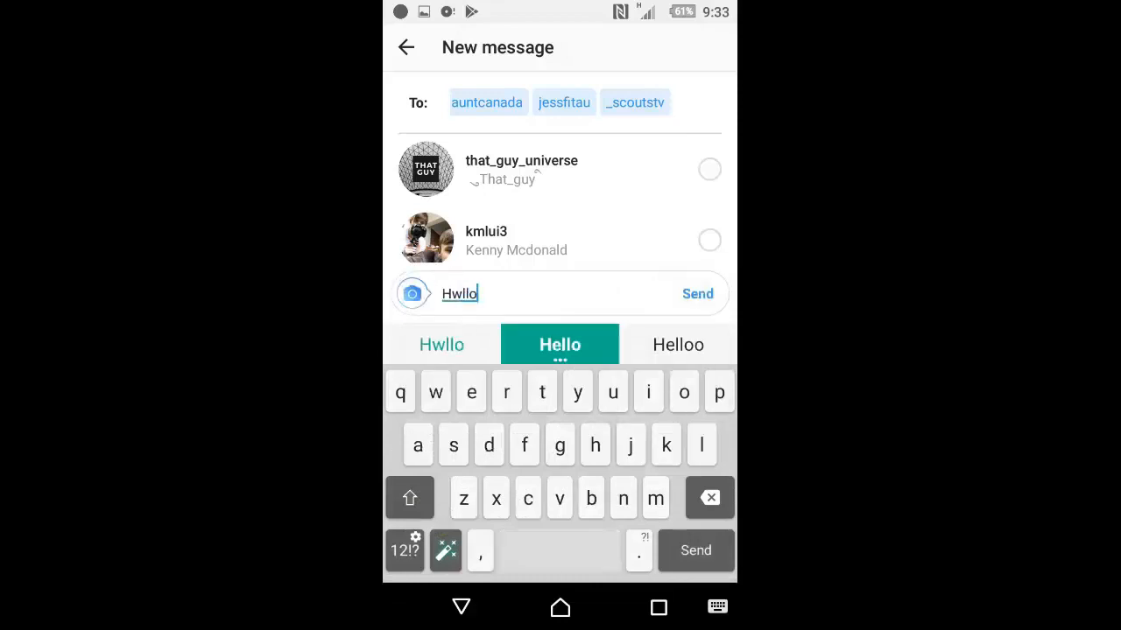
click(560, 343)
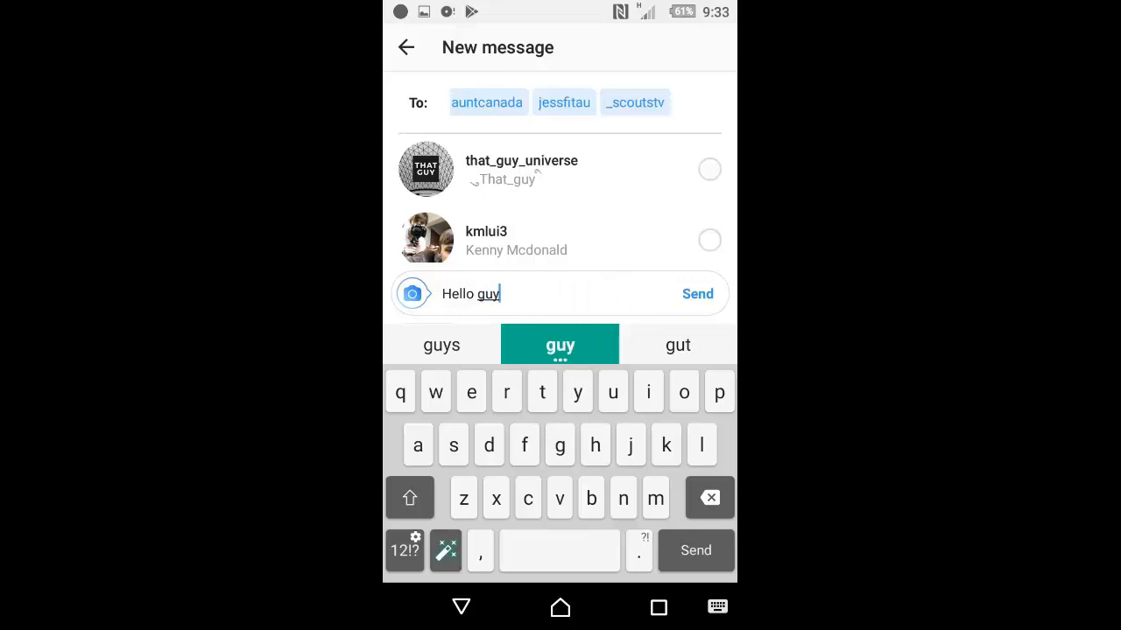
click(697, 294)
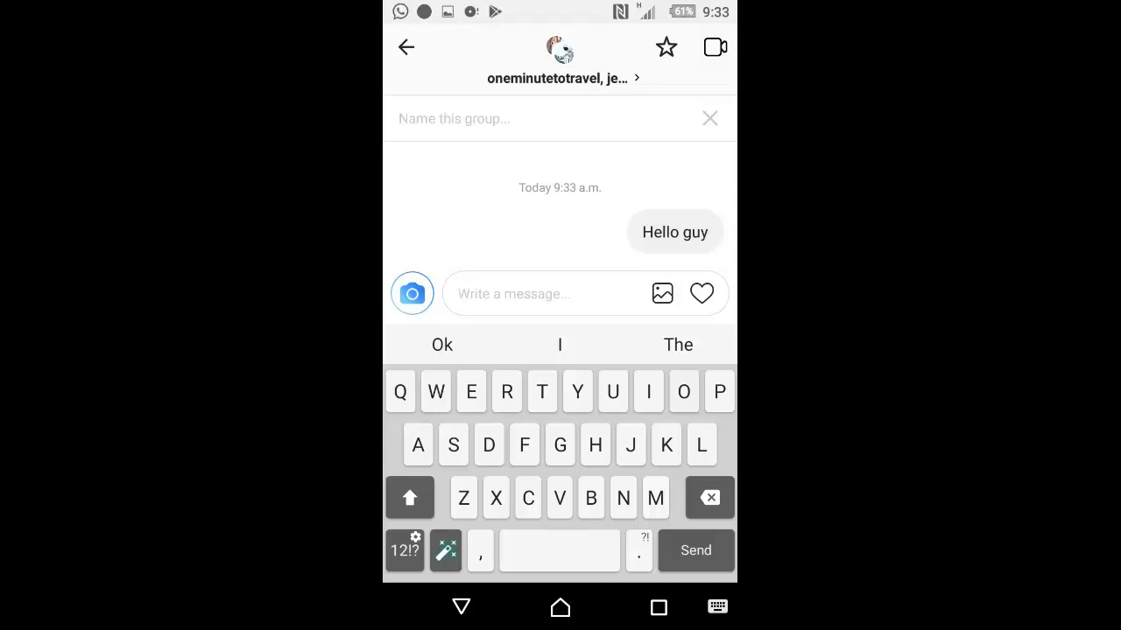
Step: Name the group conversation 'my team' and confirm it
click(410, 497)
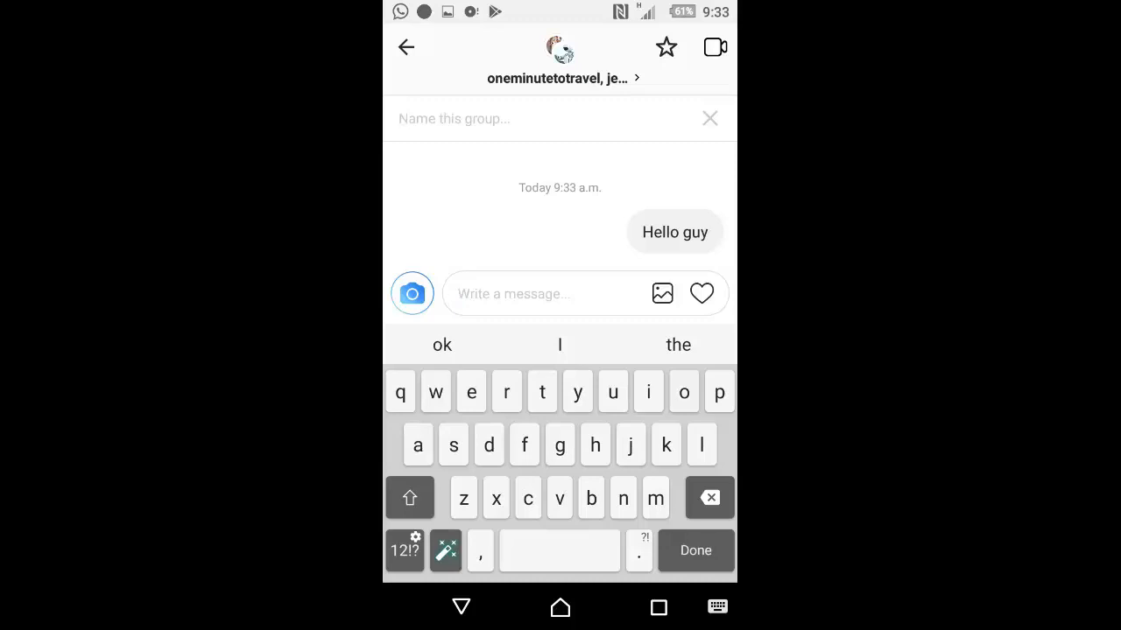
text(y team)
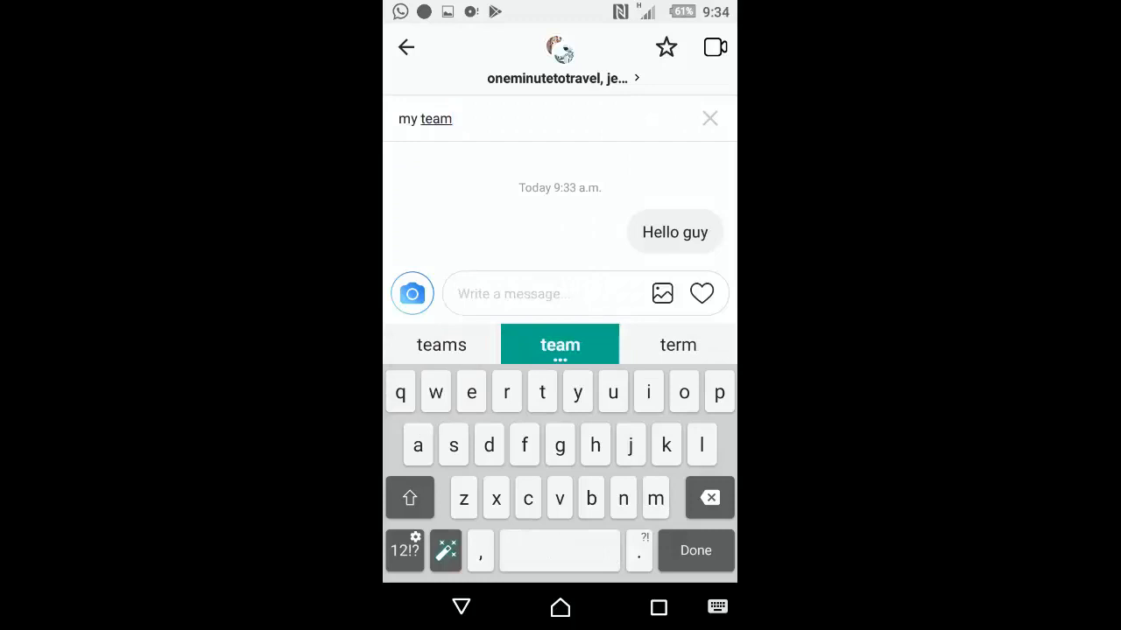
click(695, 549)
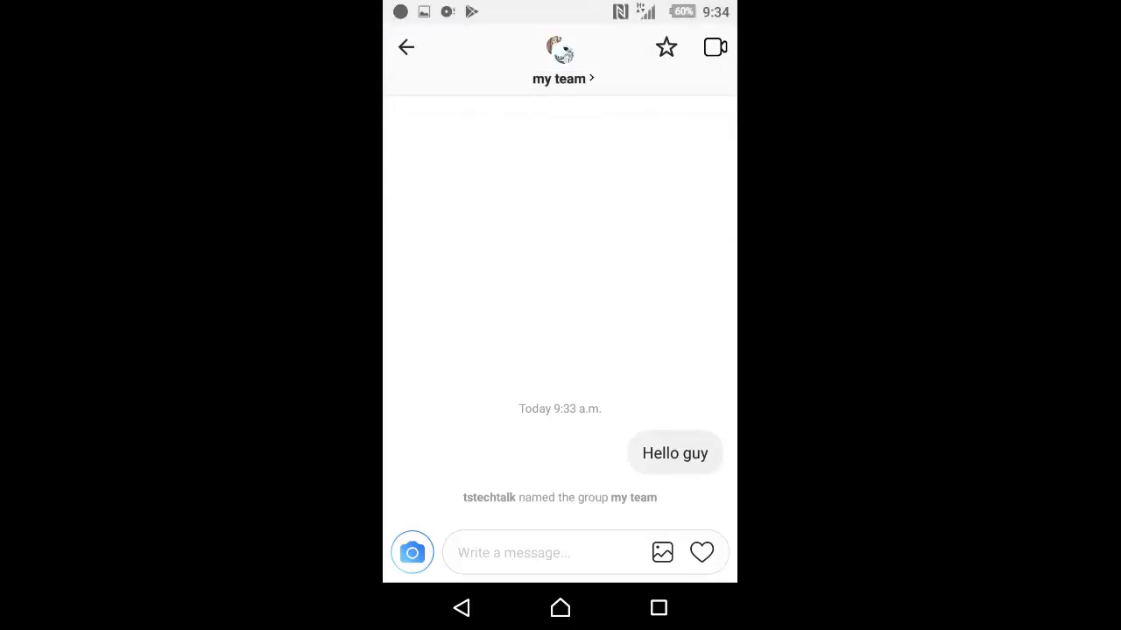
click(560, 77)
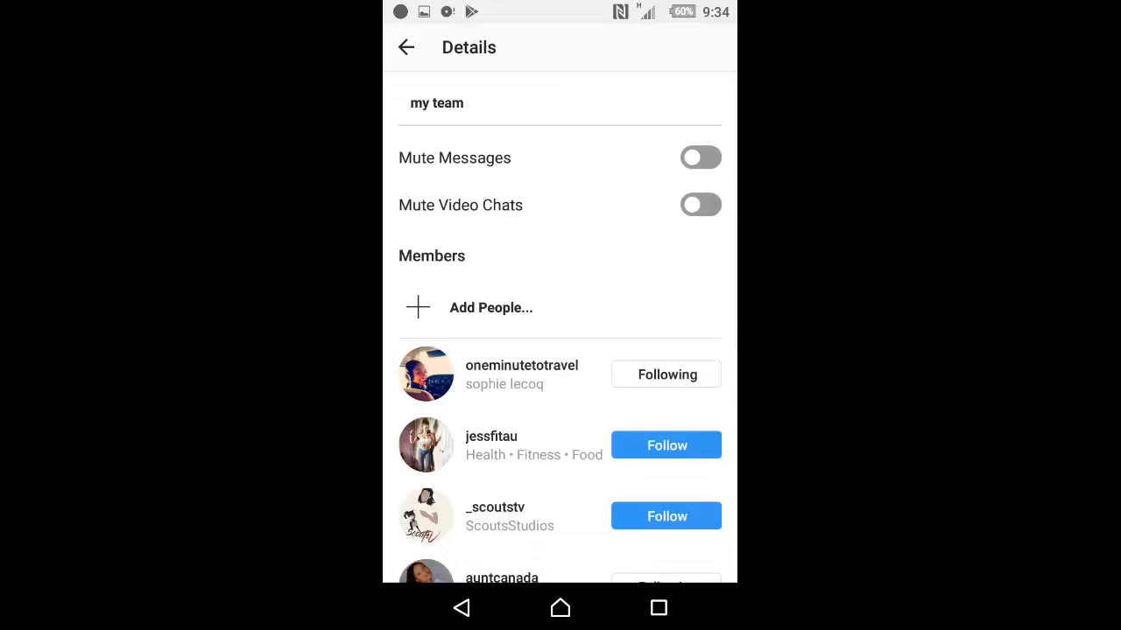
click(490, 308)
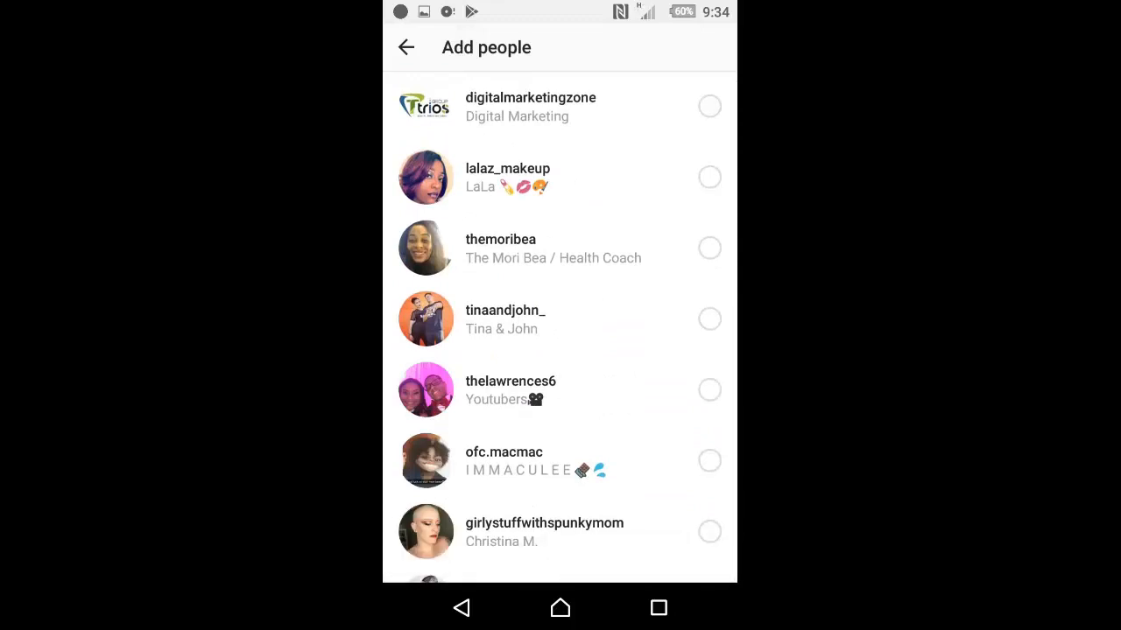
click(709, 388)
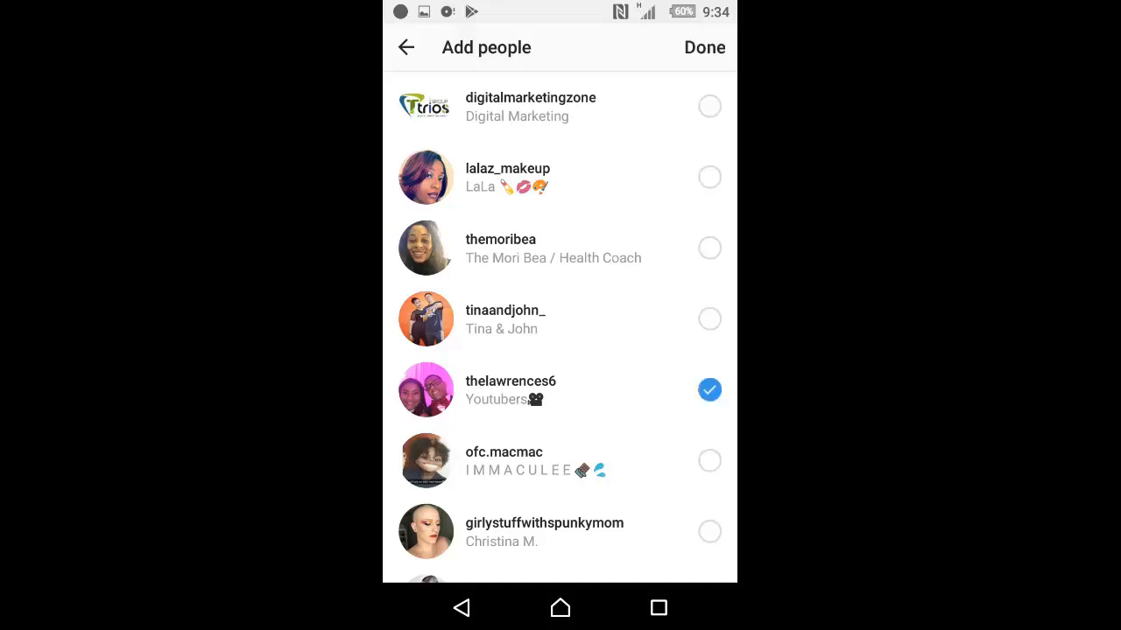
scroll(down, 3)
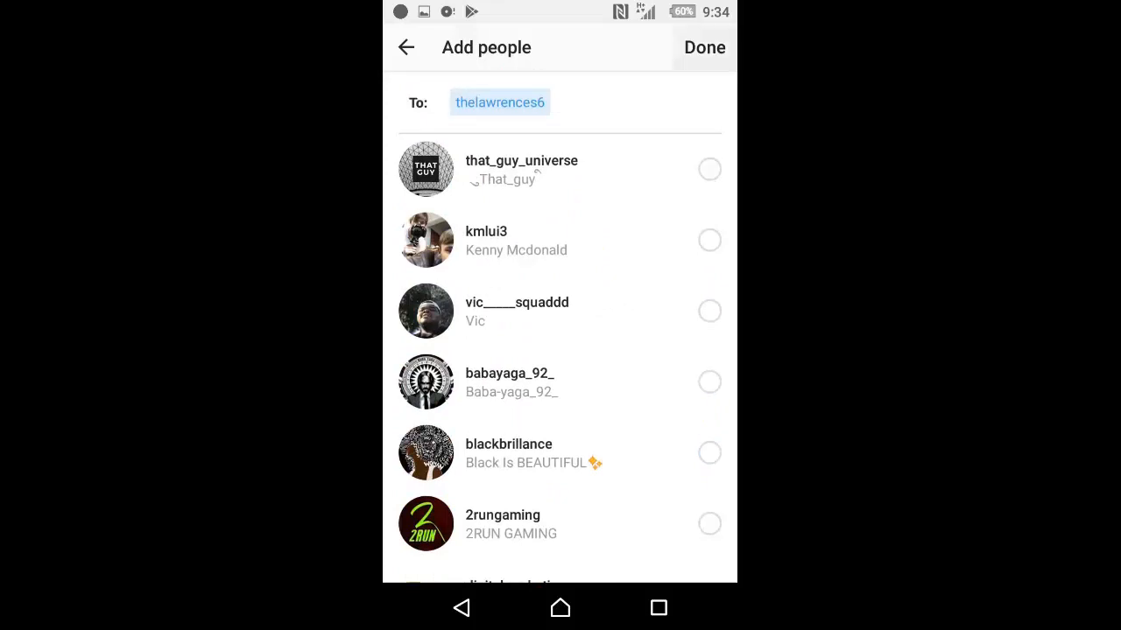
click(704, 48)
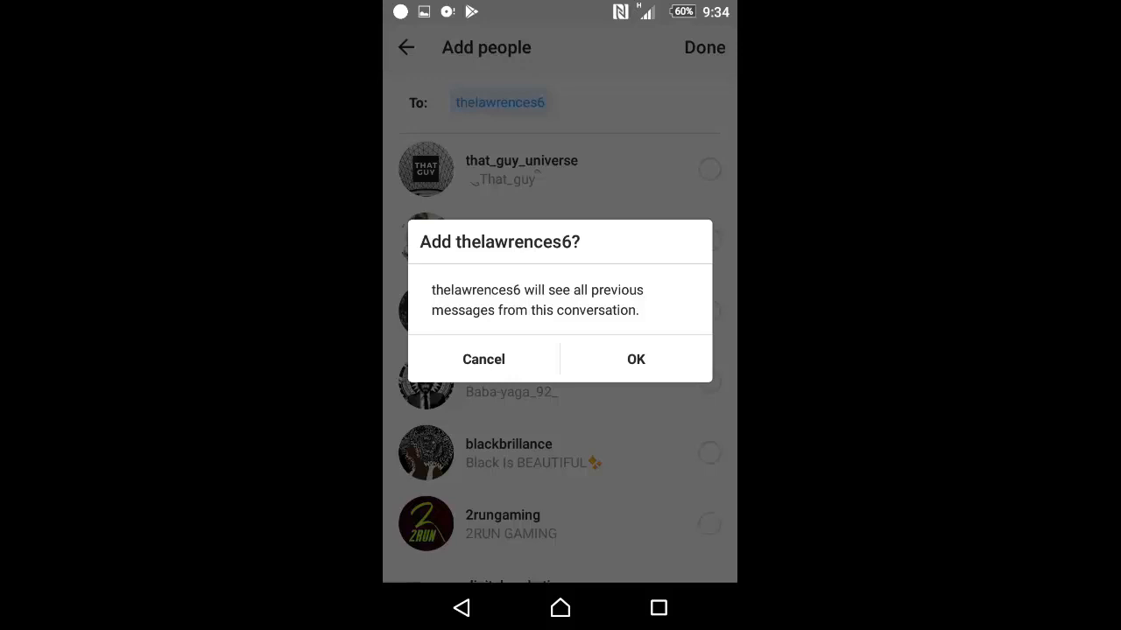
click(635, 359)
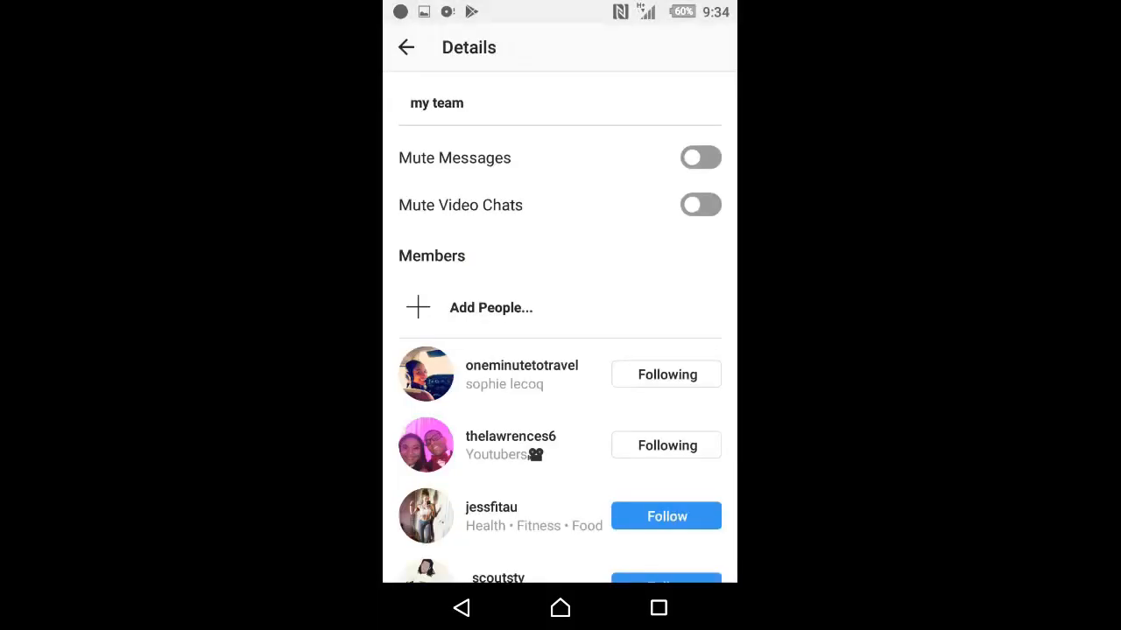
click(407, 48)
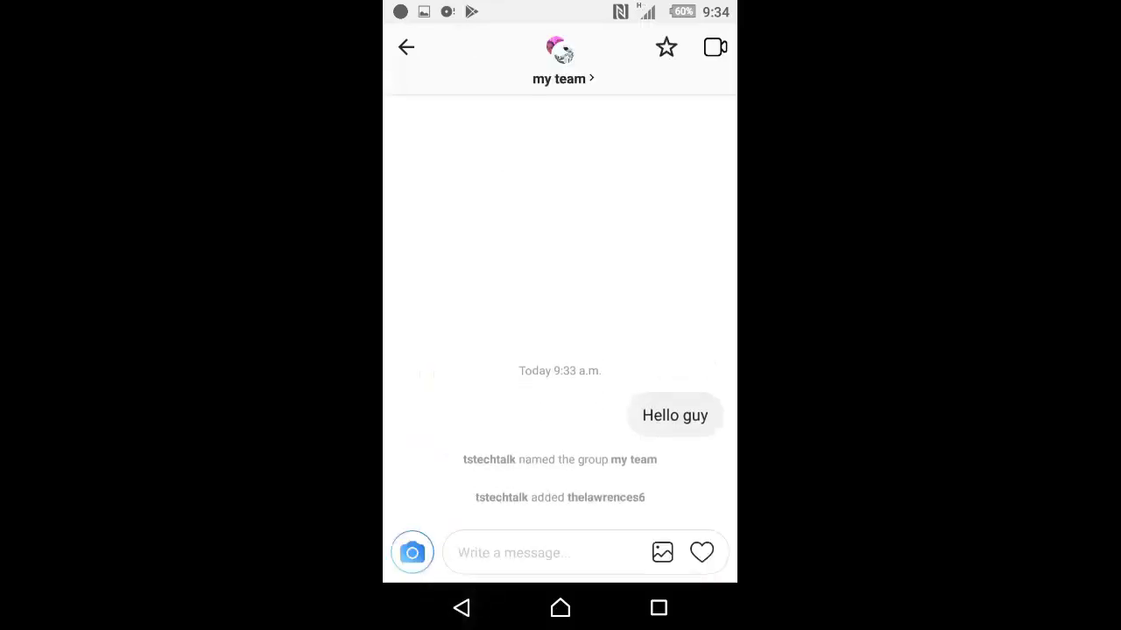